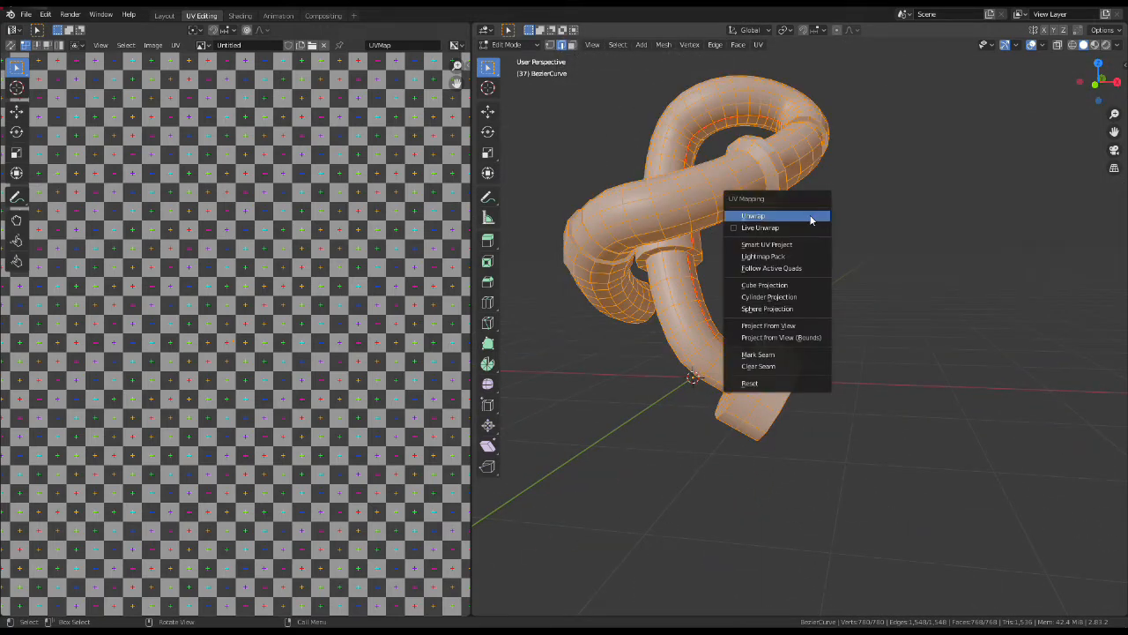
- Unwrap all of the tube's faces into a single long UV strip
left_click(753, 216)
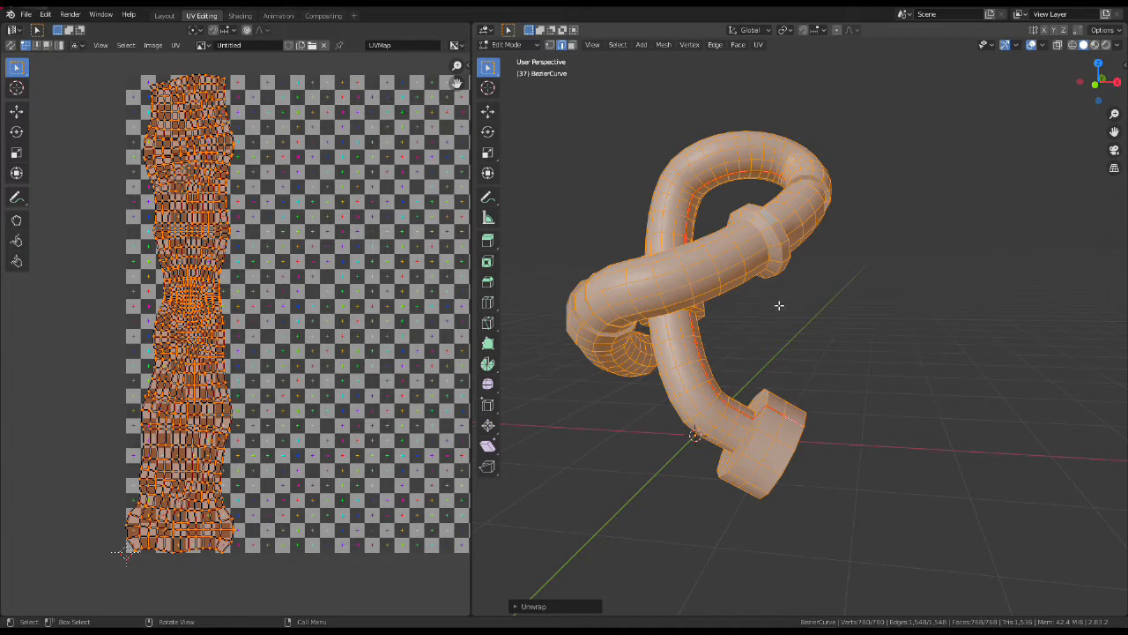
mouse_move(758, 284)
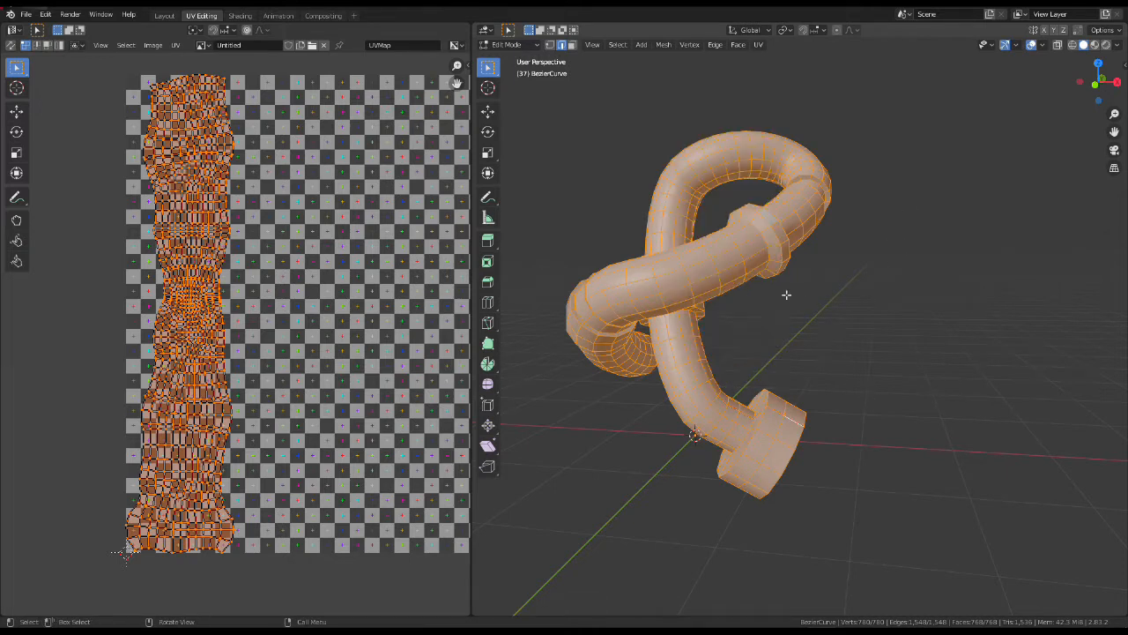
- Select one face near the tube's end and project it flat from the view
left_click(793, 432)
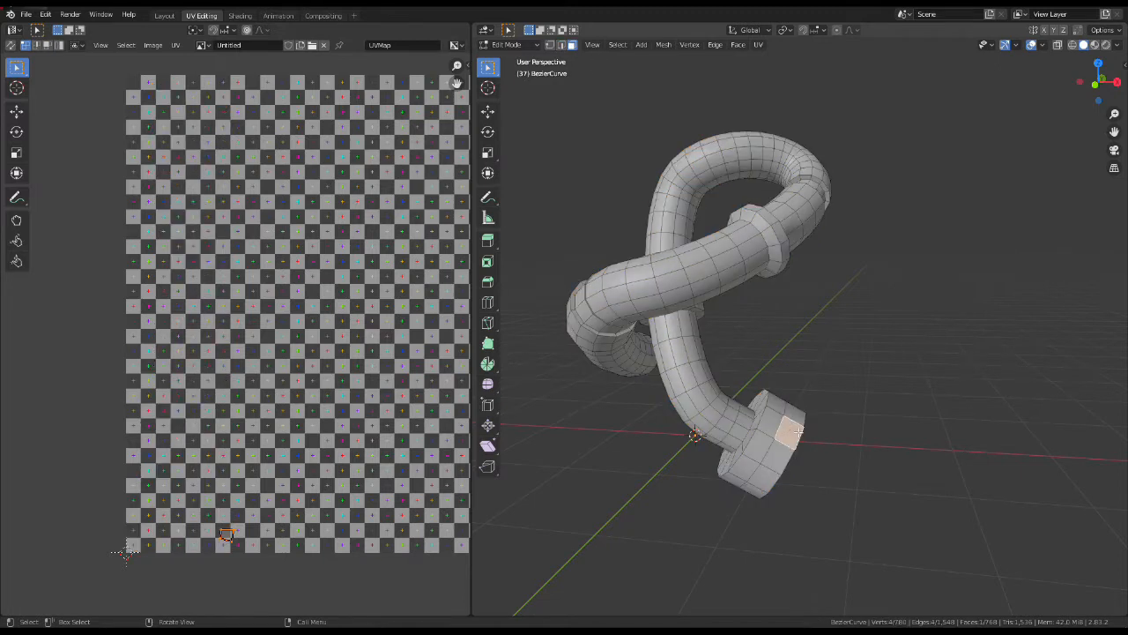
left_click(758, 45)
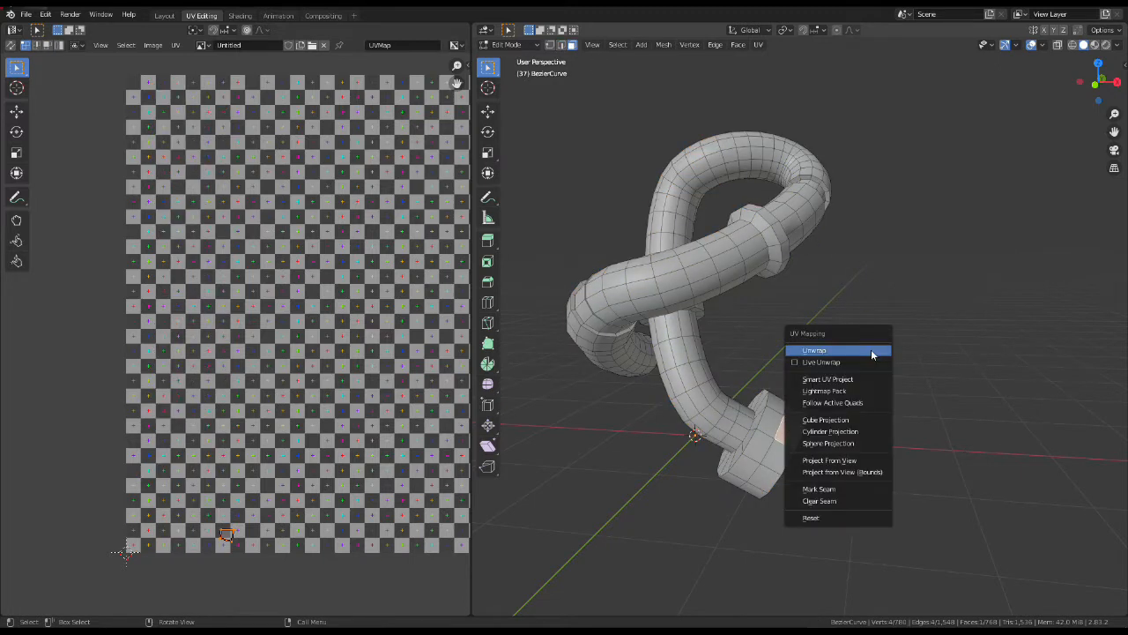
mouse_move(830, 459)
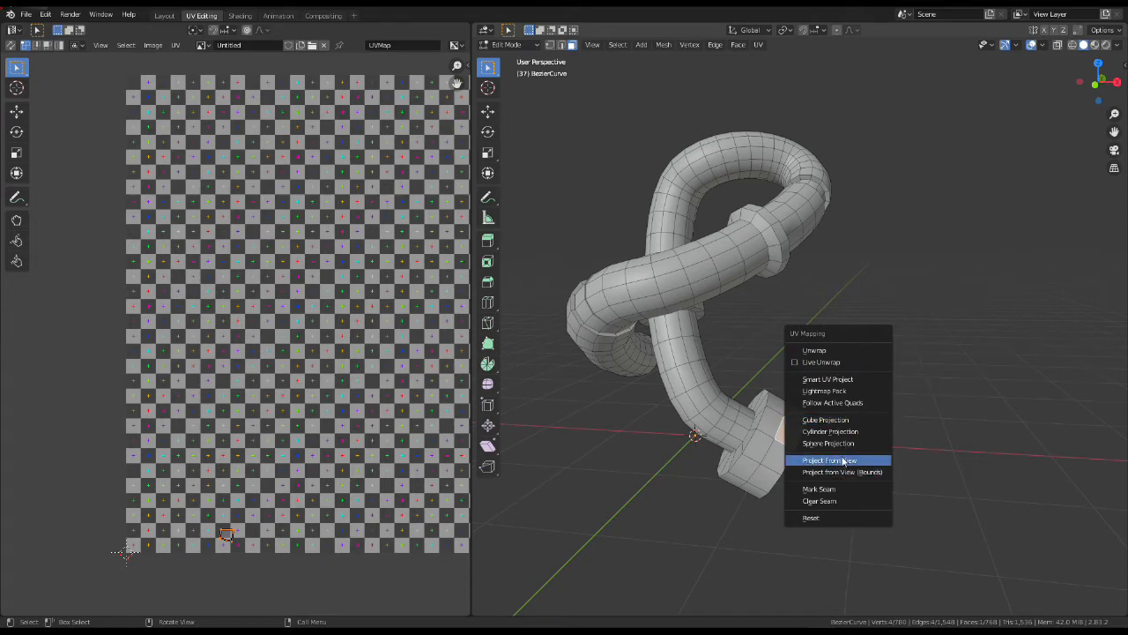
left_click(829, 459)
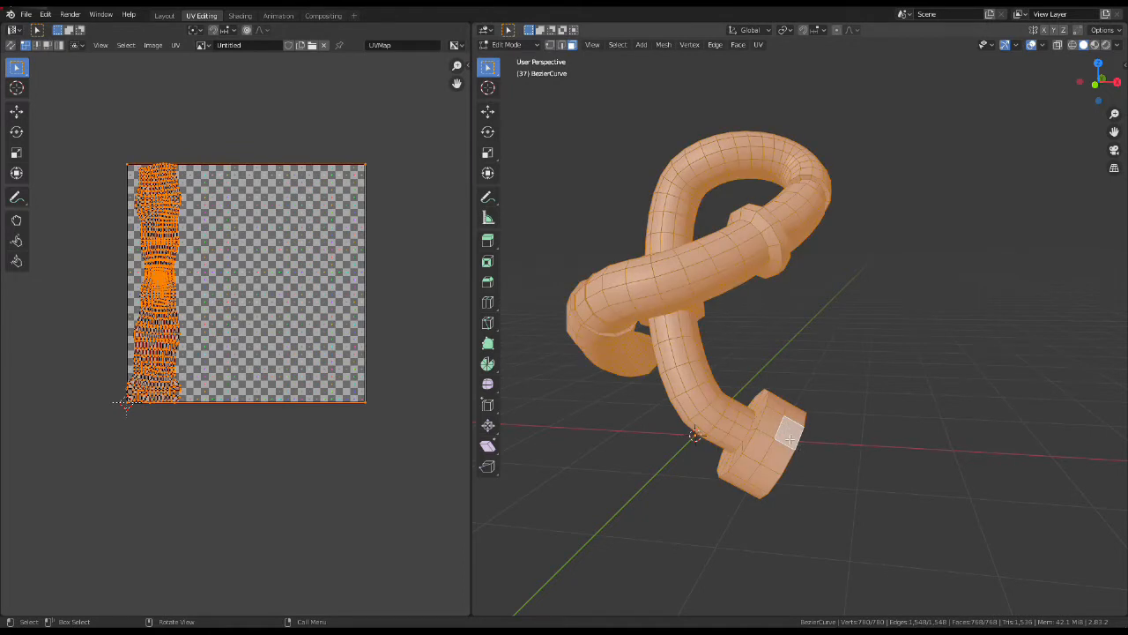
- Apply Follow Active Quads to straighten the UVs, then scale the layout down
left_click(758, 45)
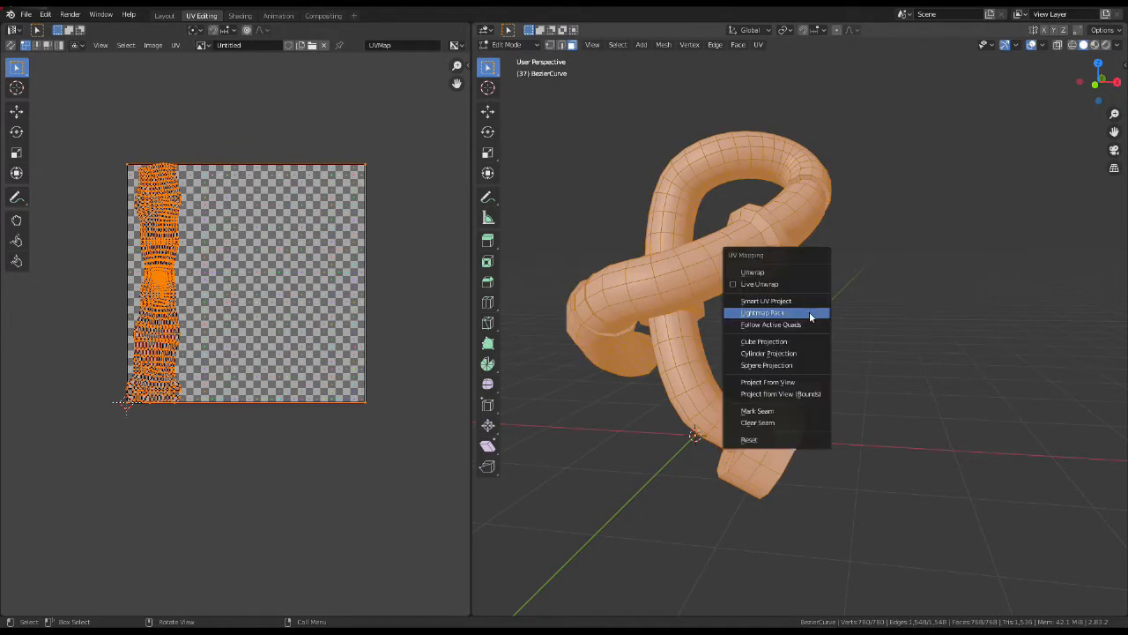
left_click(769, 325)
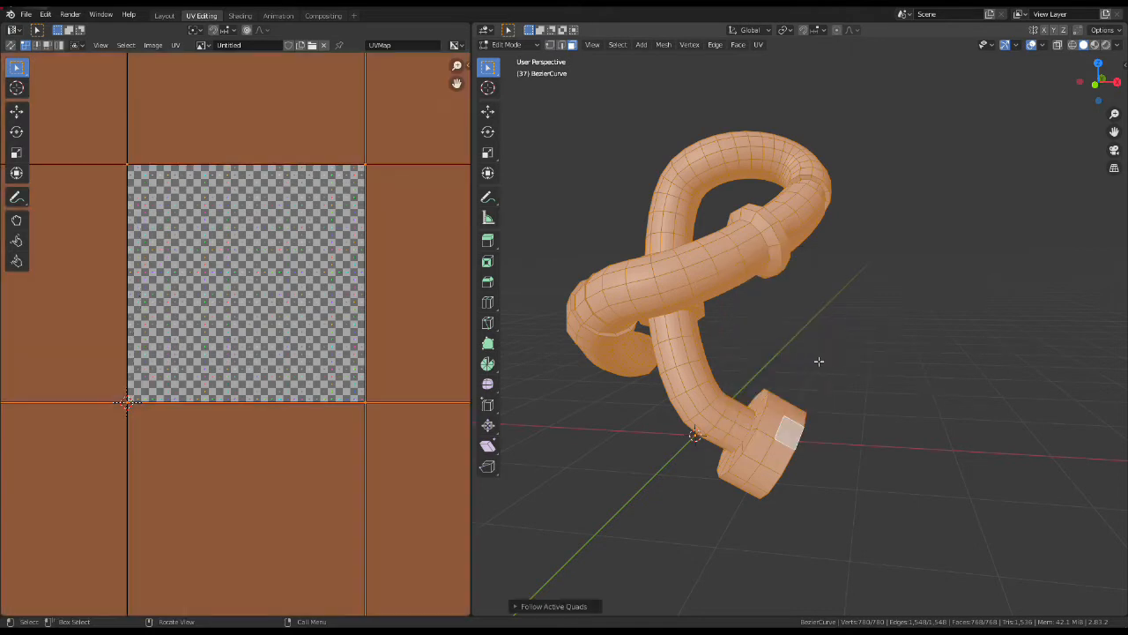
key("s")
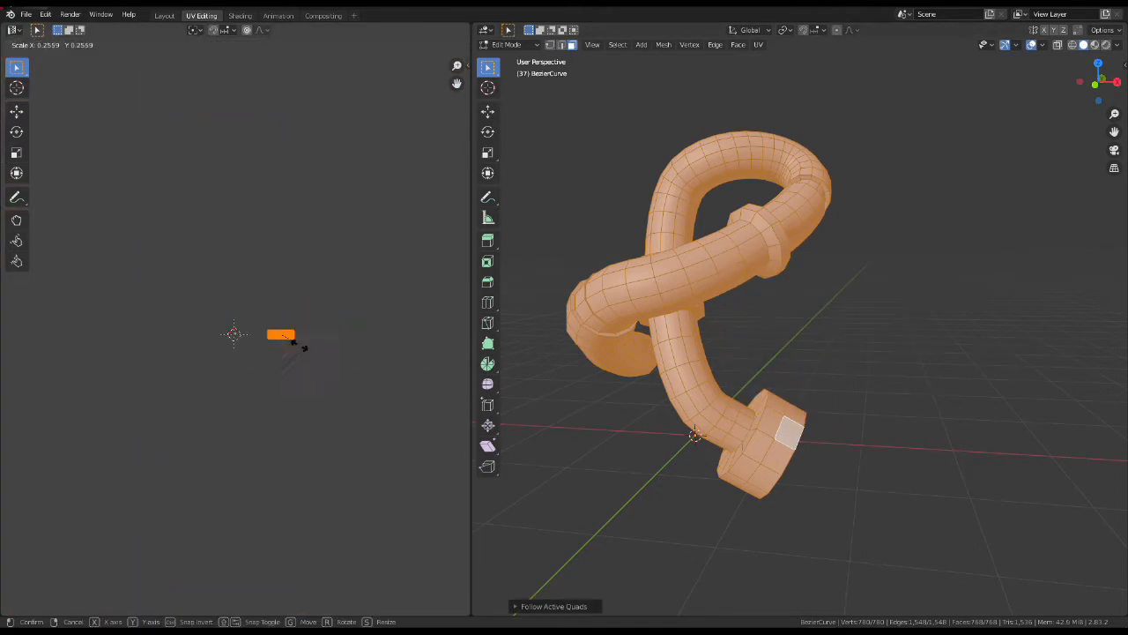
left_click(277, 330)
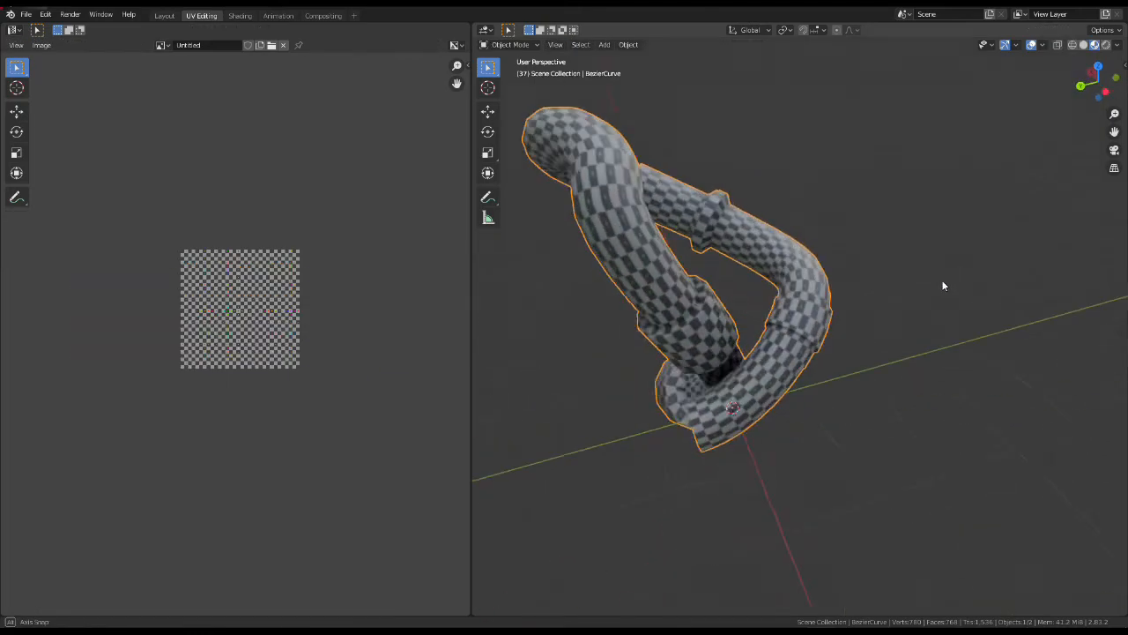
- Return to Edit Mode to view the straightened UV grid over the checker texture
key("Tab")
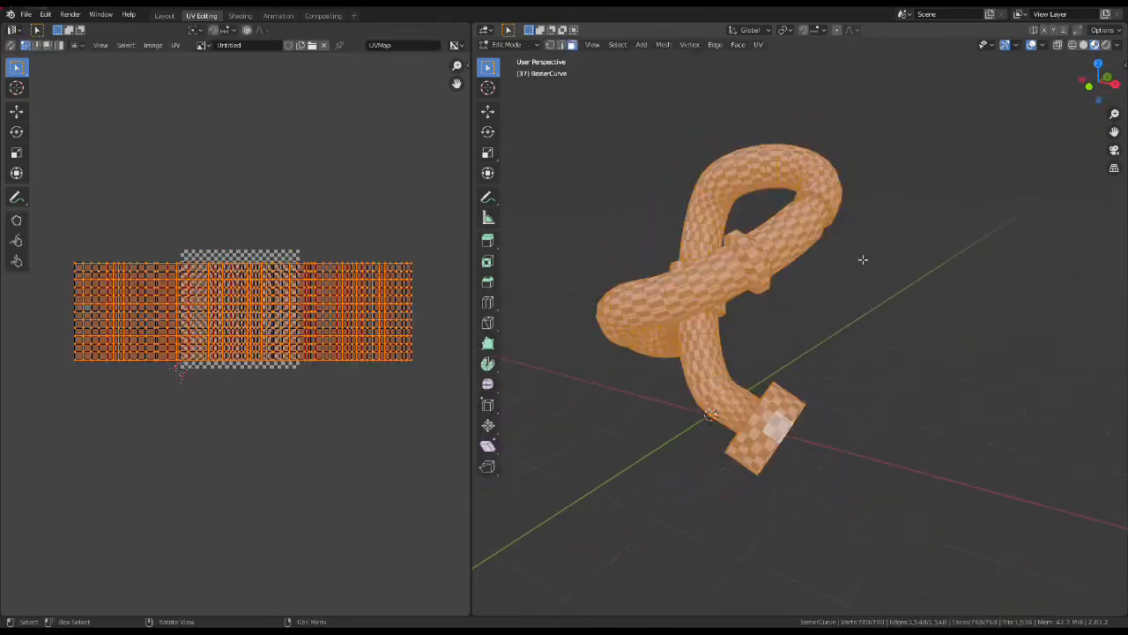